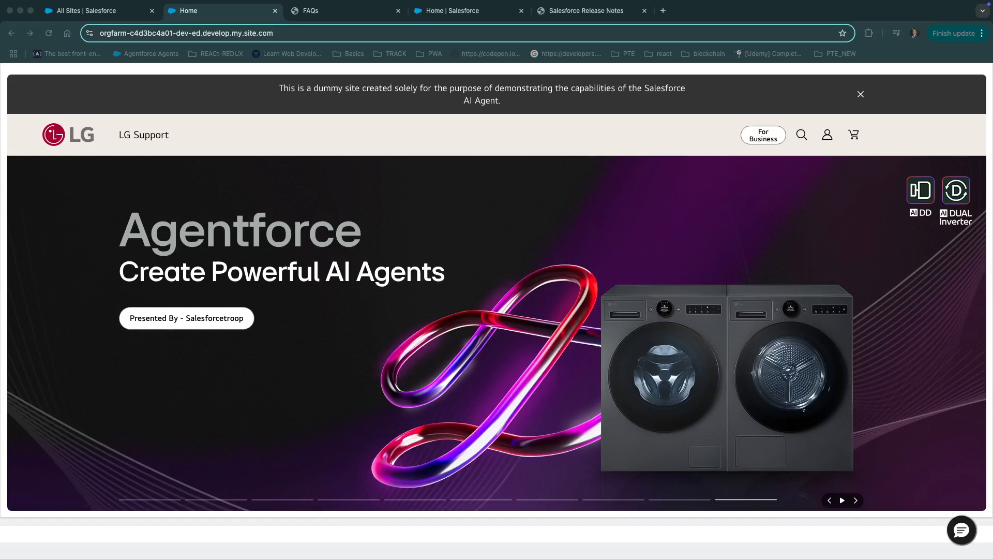
{"action": "mouse_move", "coordinate": [278, 238]}
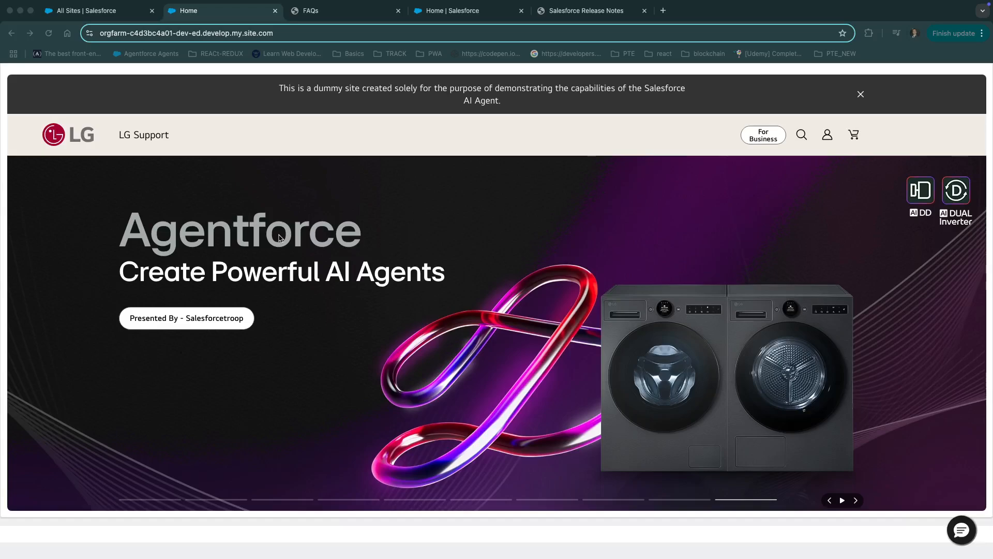
{"action": "mouse_move", "coordinate": [832, 443]}
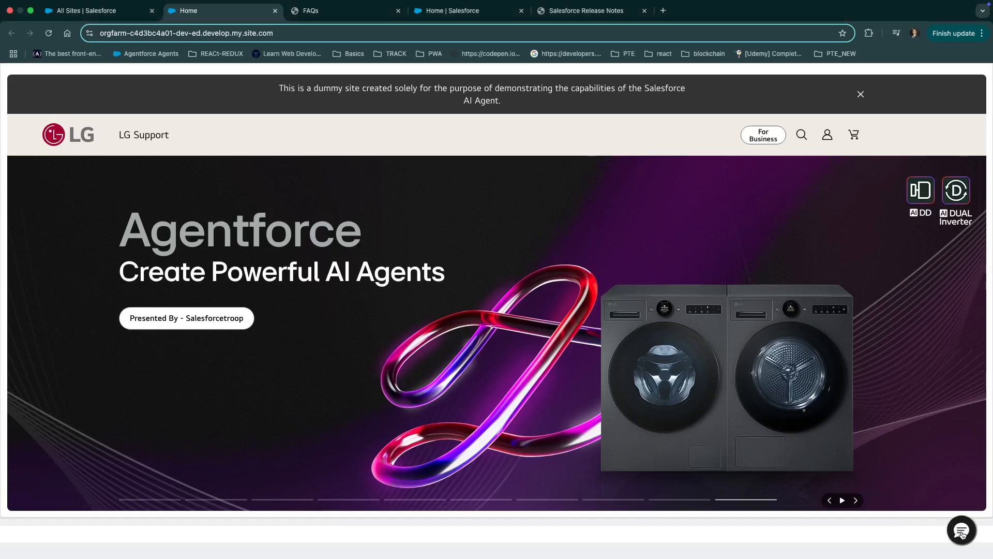
- Start a chat with the LG Service Agent and focus its 'Type your message...' box
{"action": "left_click", "coordinate": [962, 530]}
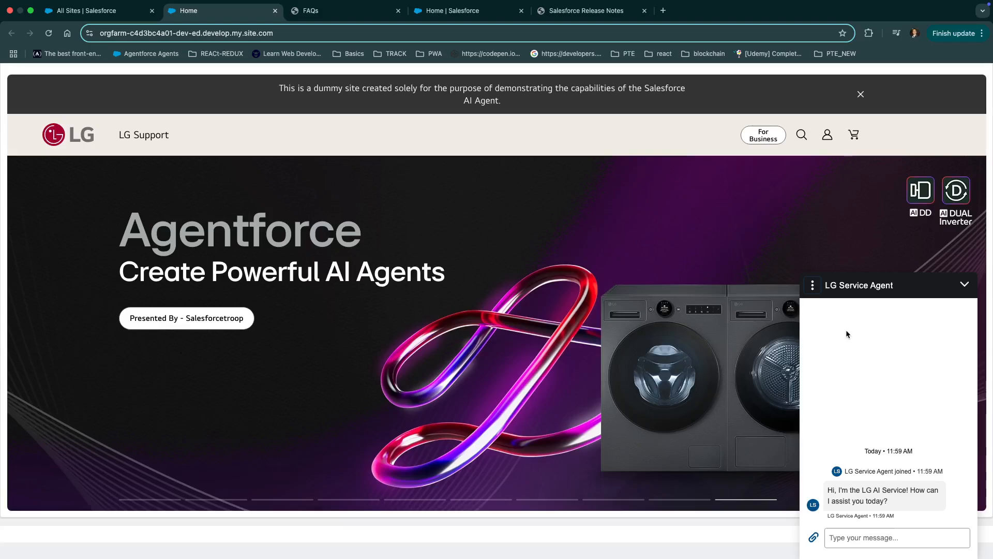
{"action": "mouse_move", "coordinate": [904, 293]}
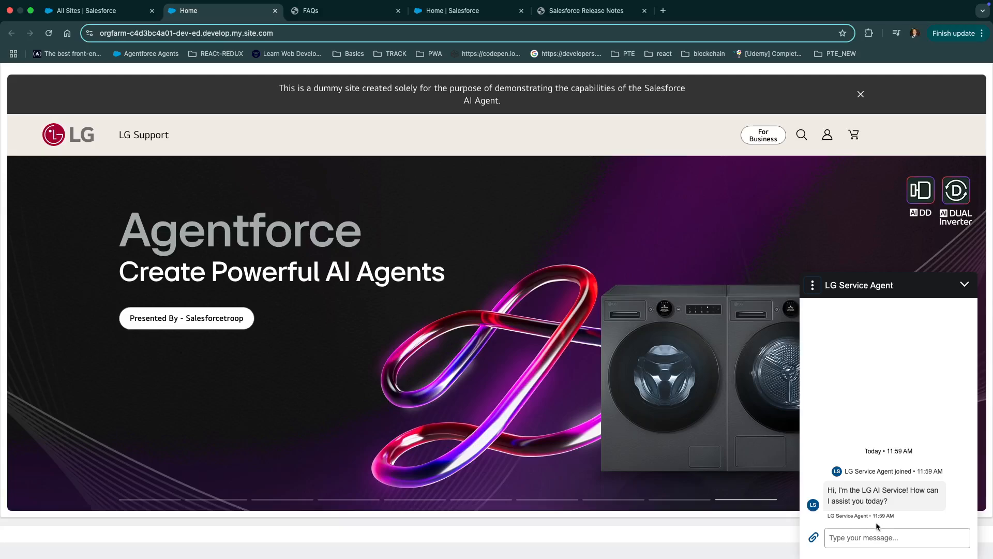
{"action": "left_click", "coordinate": [897, 538]}
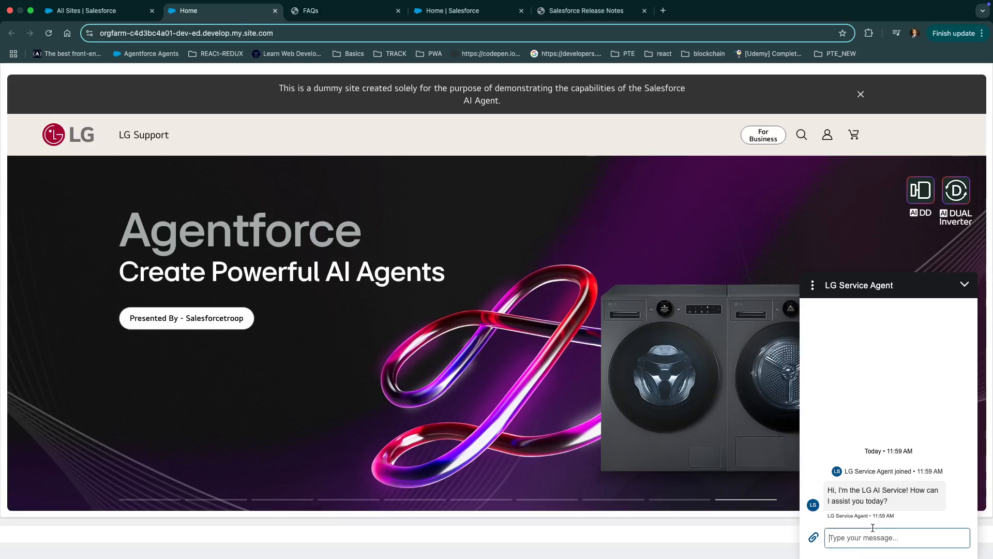
- Send 'what is myLG?' to the LG Service Agent and receive its MyLG account explanation
{"action": "type", "text": "what is myL"}
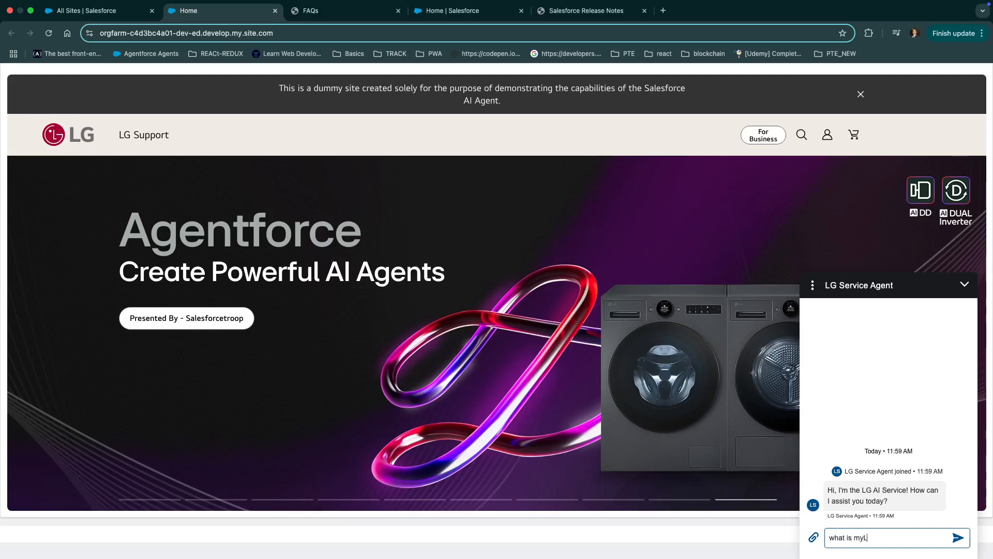
{"action": "type", "text": "GG"}
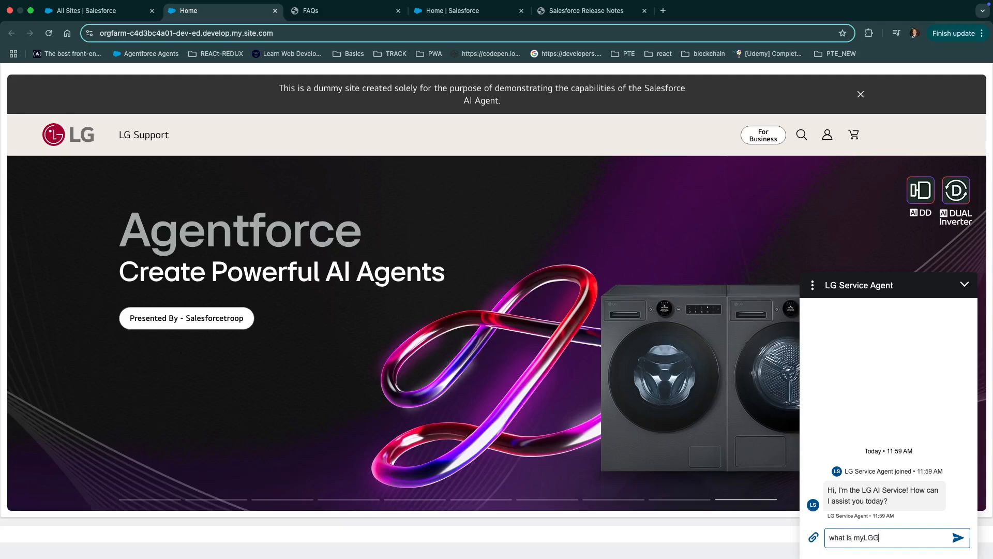
{"action": "left_click", "coordinate": [958, 538]}
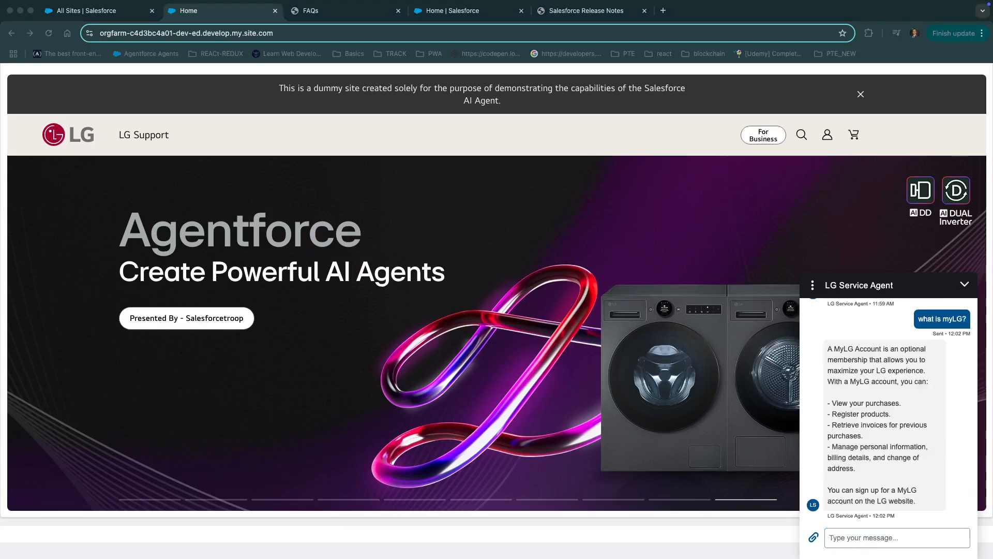
{"action": "mouse_move", "coordinate": [880, 350]}
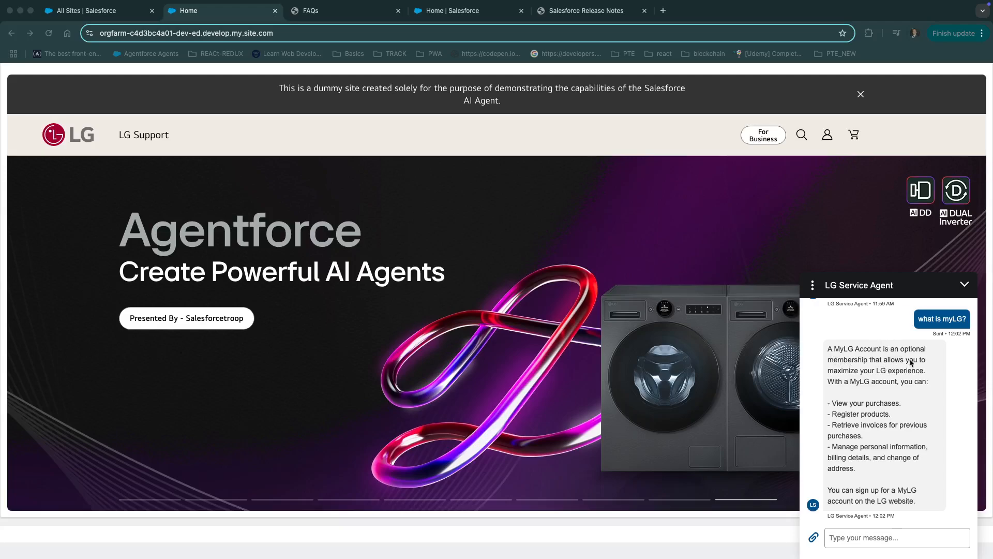
{"action": "mouse_move", "coordinate": [908, 376]}
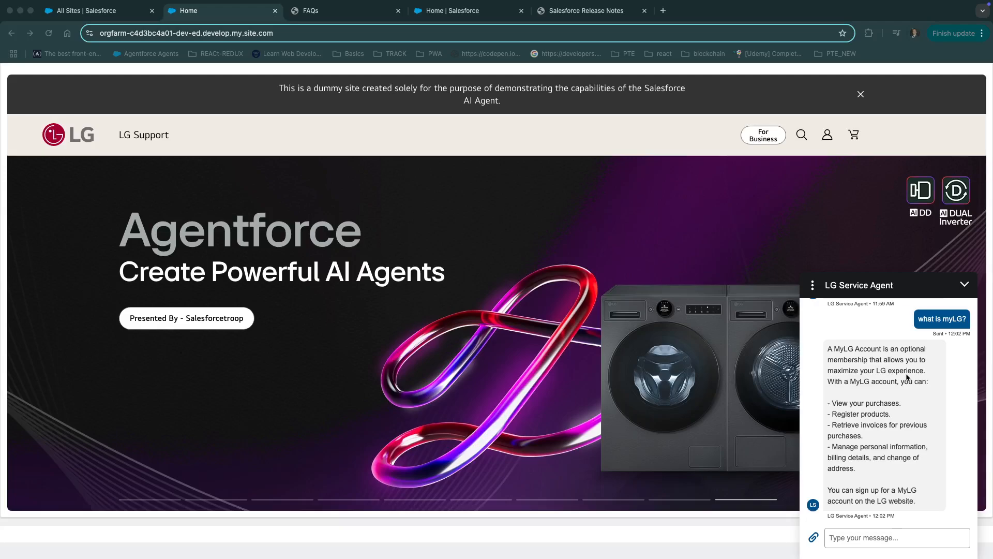
{"action": "mouse_move", "coordinate": [934, 435]}
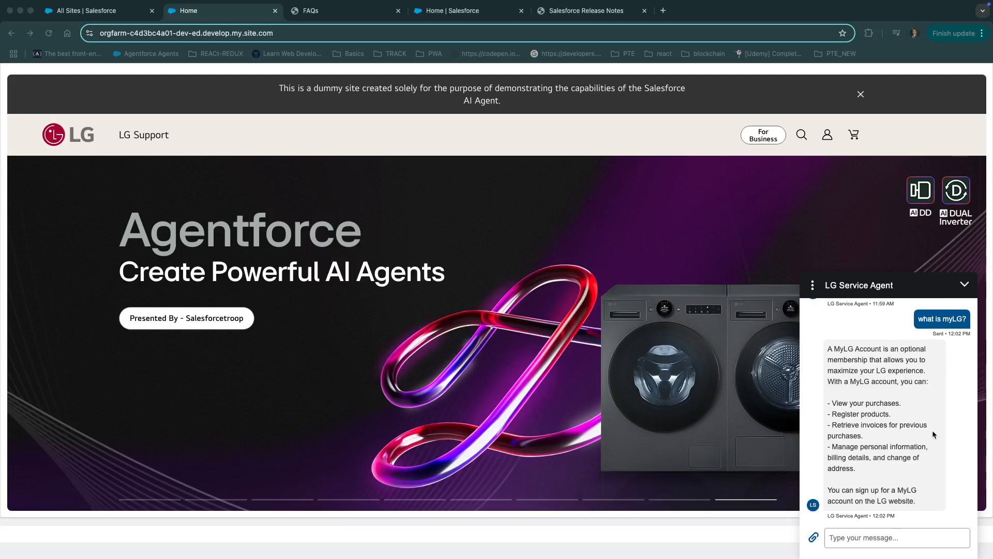
{"action": "mouse_move", "coordinate": [785, 472]}
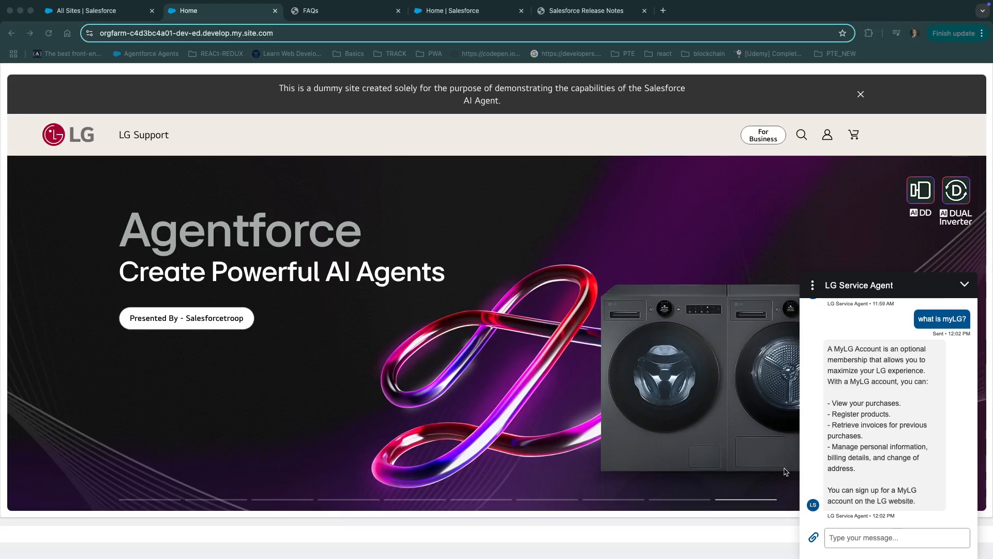
{"action": "mouse_move", "coordinate": [786, 472]}
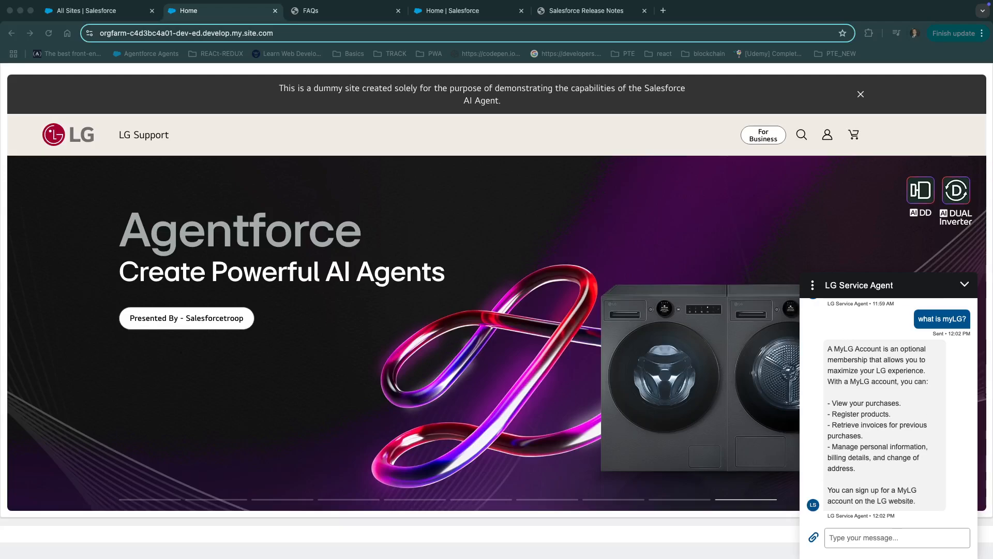
- Show Seller Home, glance at the Winter '25 release notes PDF, and return to Seller Home
{"action": "left_click", "coordinate": [457, 11]}
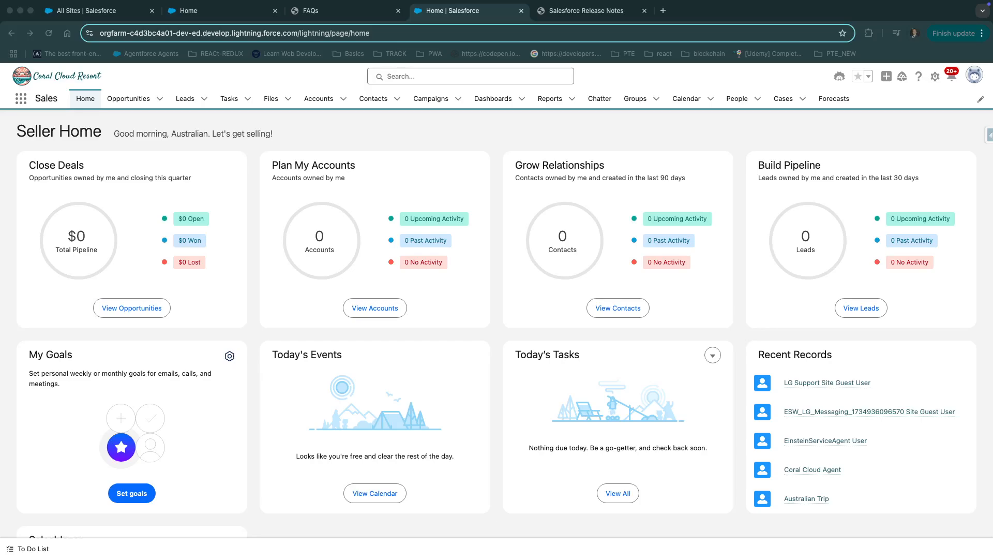
{"action": "mouse_move", "coordinate": [633, 133]}
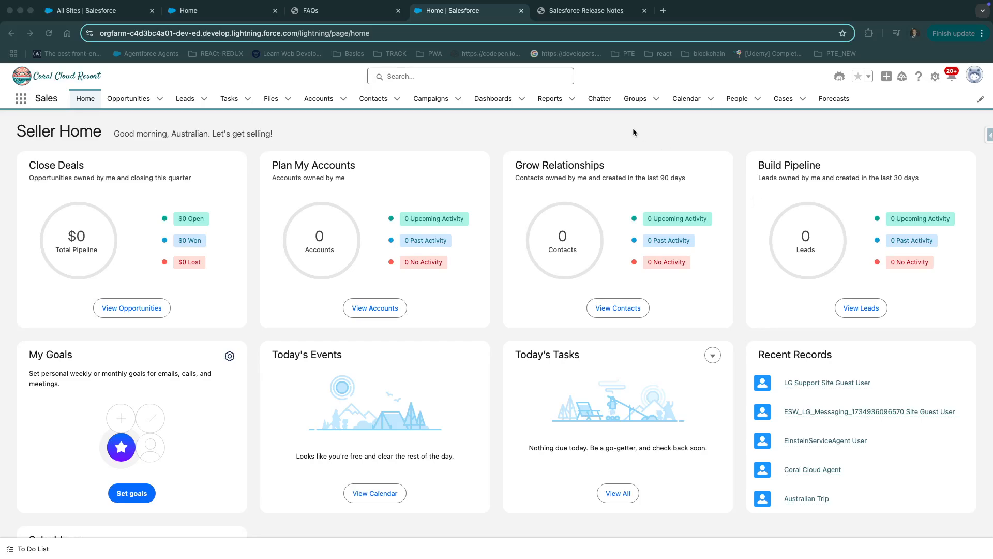
{"action": "left_click", "coordinate": [585, 10]}
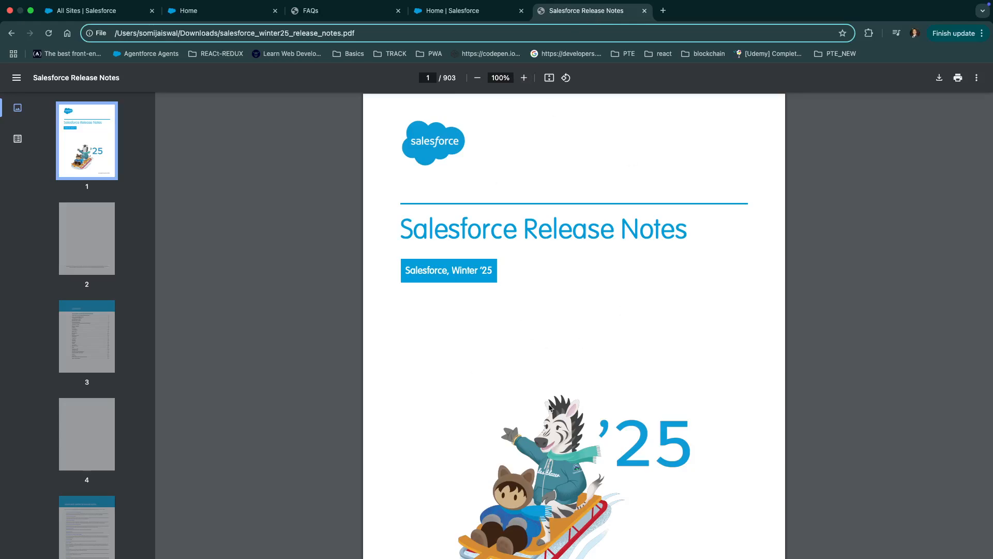
{"action": "mouse_move", "coordinate": [599, 388]}
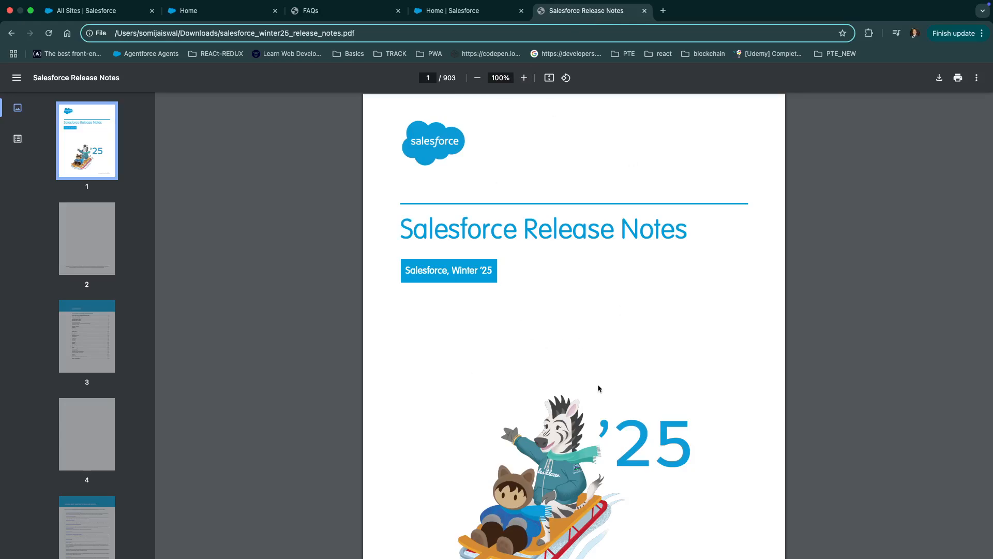
{"action": "mouse_move", "coordinate": [589, 344]}
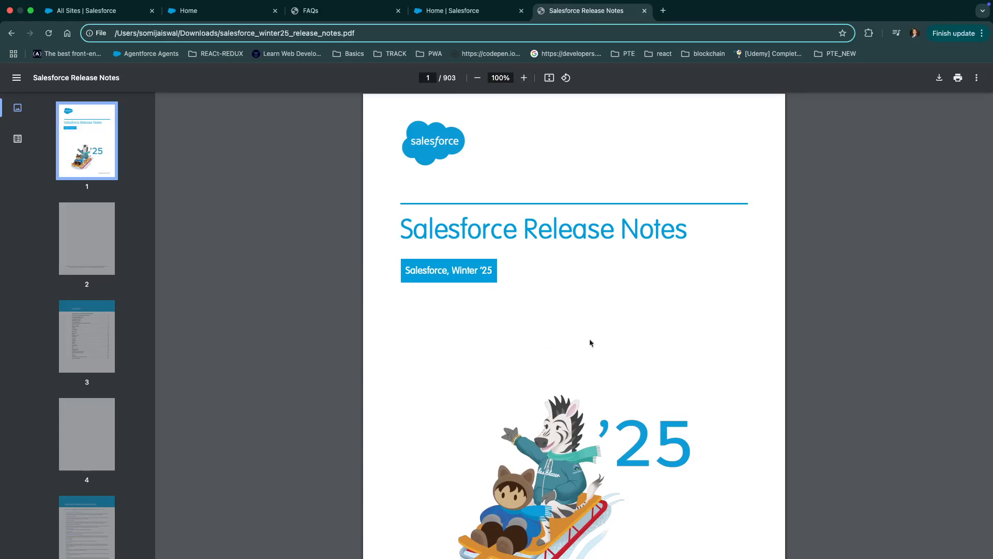
{"action": "left_click", "coordinate": [453, 10]}
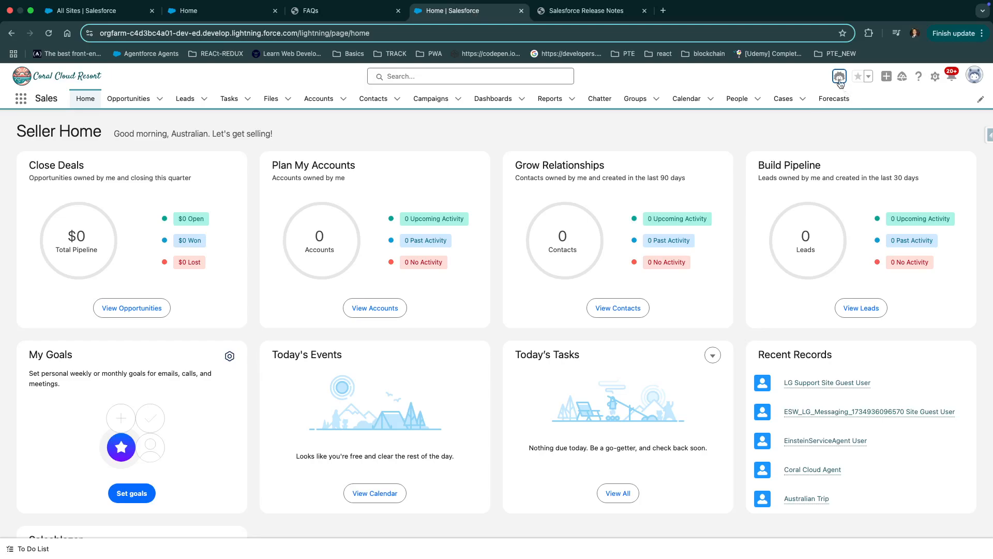
- Ask the Einstein assistant 'what's new in Flow this release?' from the header panel
{"action": "left_click", "coordinate": [840, 77]}
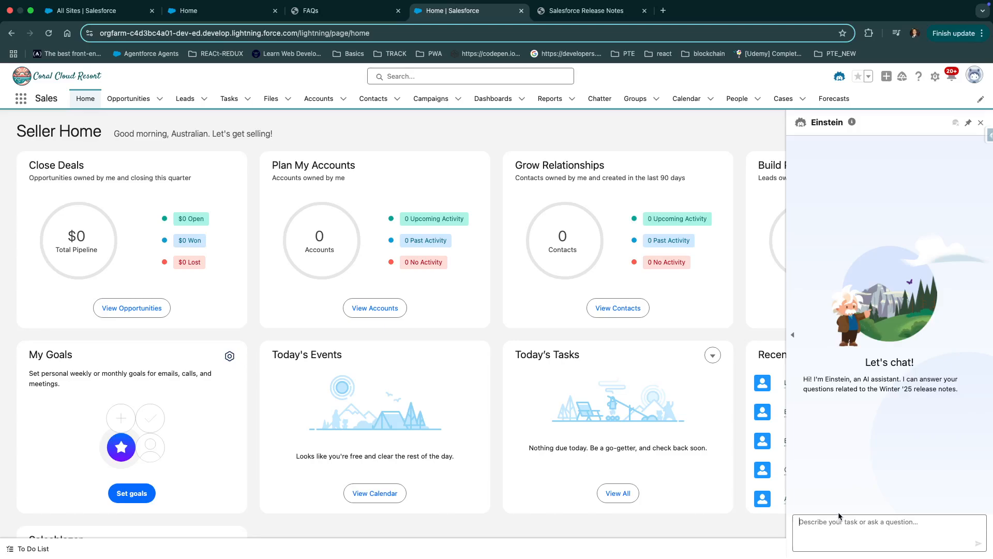
{"action": "left_click", "coordinate": [836, 536]}
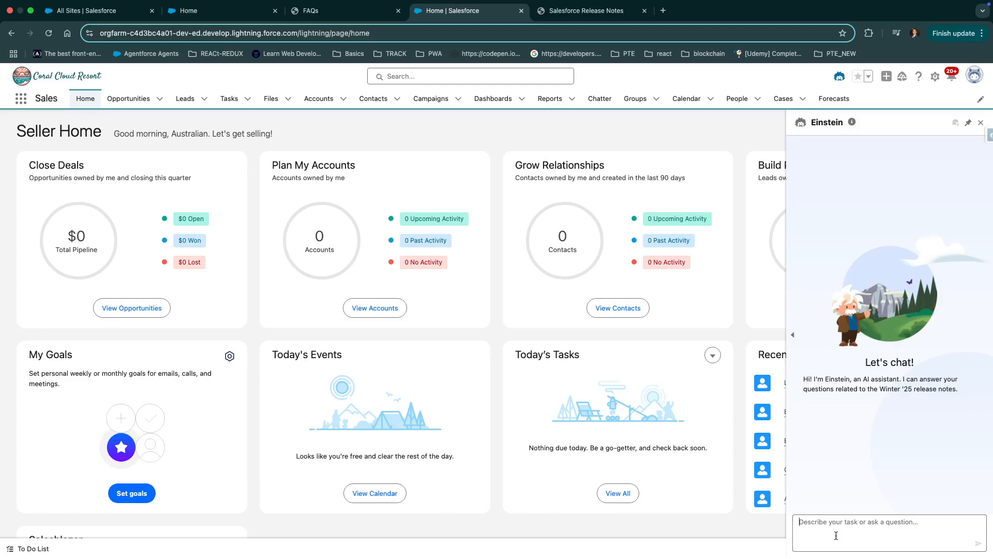
{"action": "type", "text": "what's new in Flow this"}
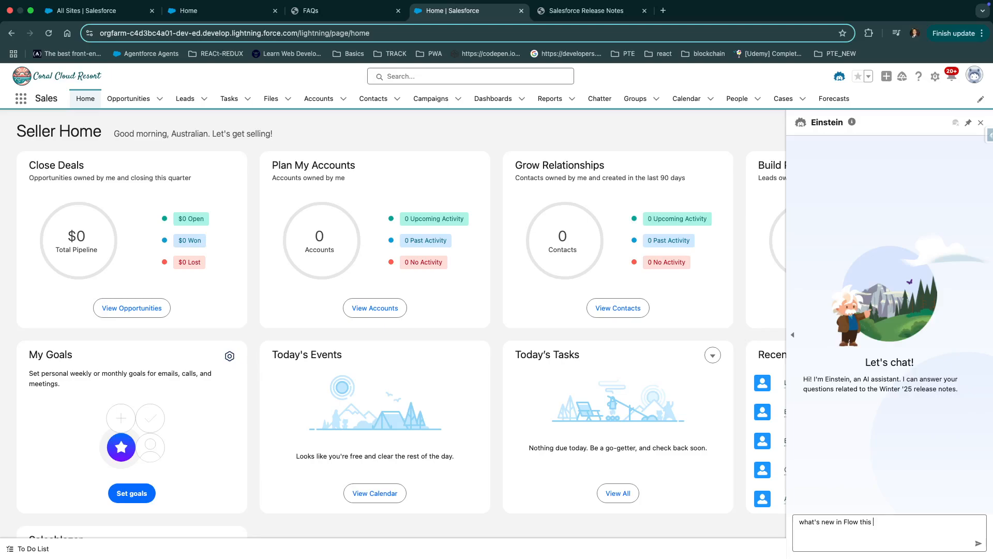
{"action": "type", "text": "release?"}
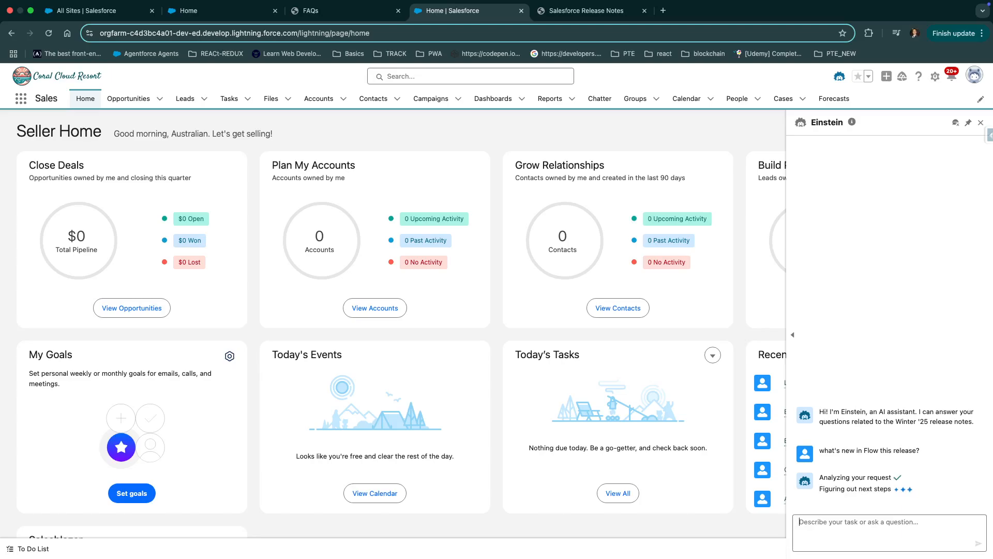
{"action": "mouse_move", "coordinate": [743, 206]}
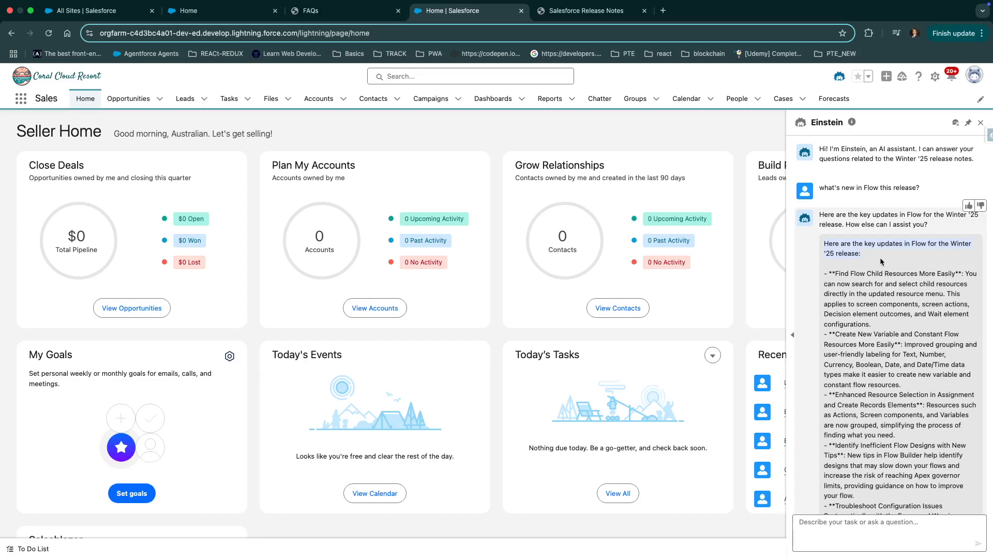
{"action": "mouse_move", "coordinate": [907, 454]}
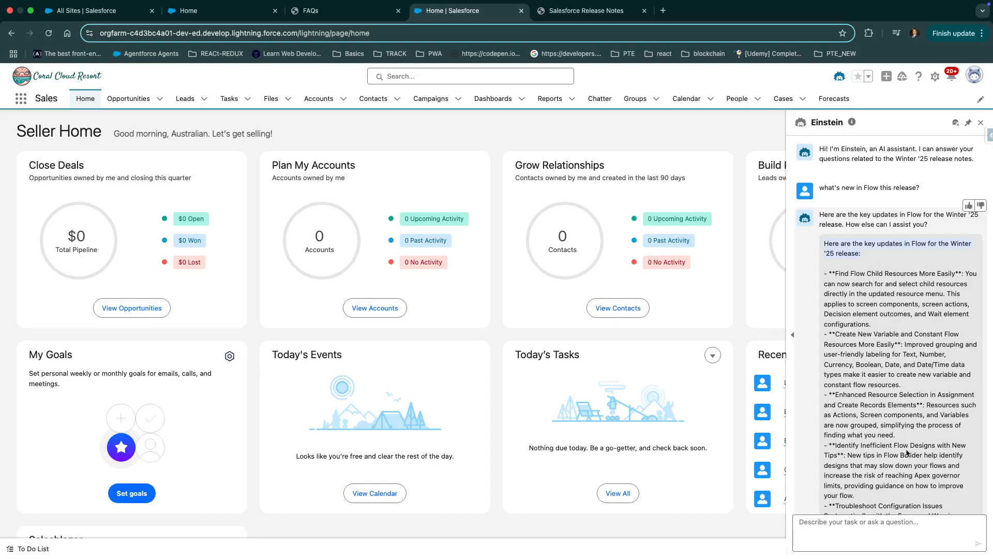